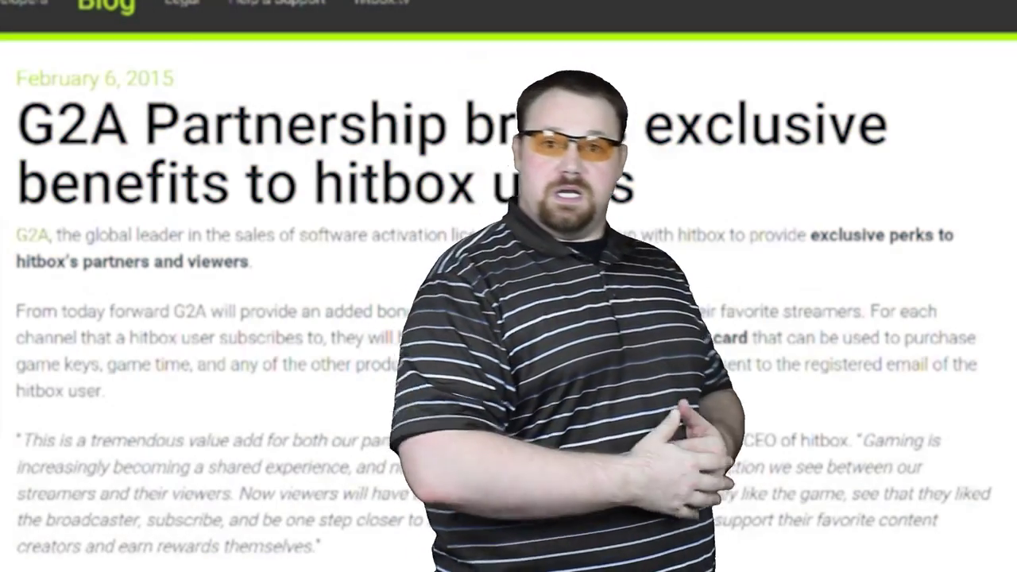
Select the words 'This is a tremendous value' at the start of the G2A partnership quote
scroll("down", 3)
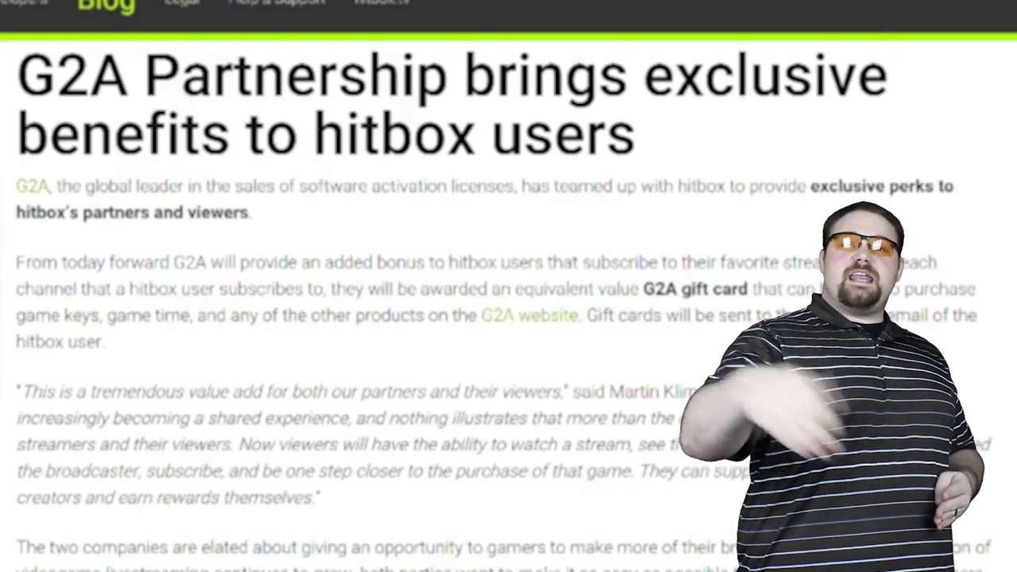
scroll("down", 3)
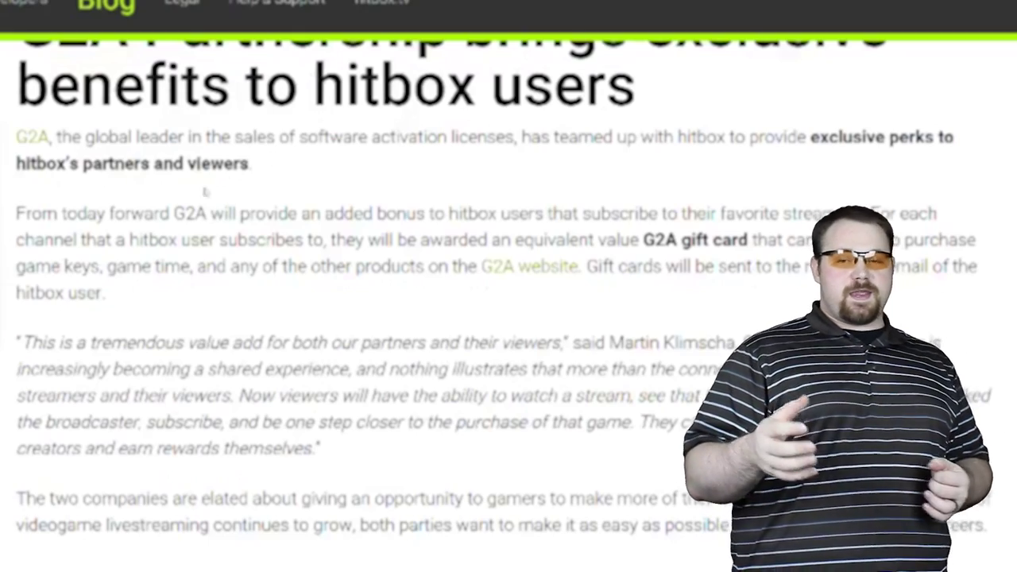
left_click_drag(23, 342, 232, 342)
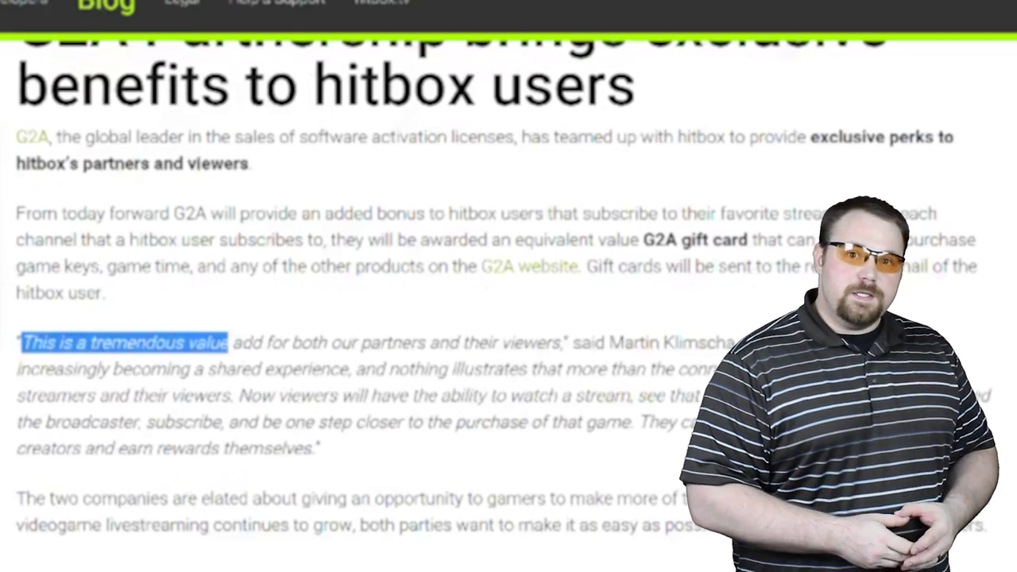